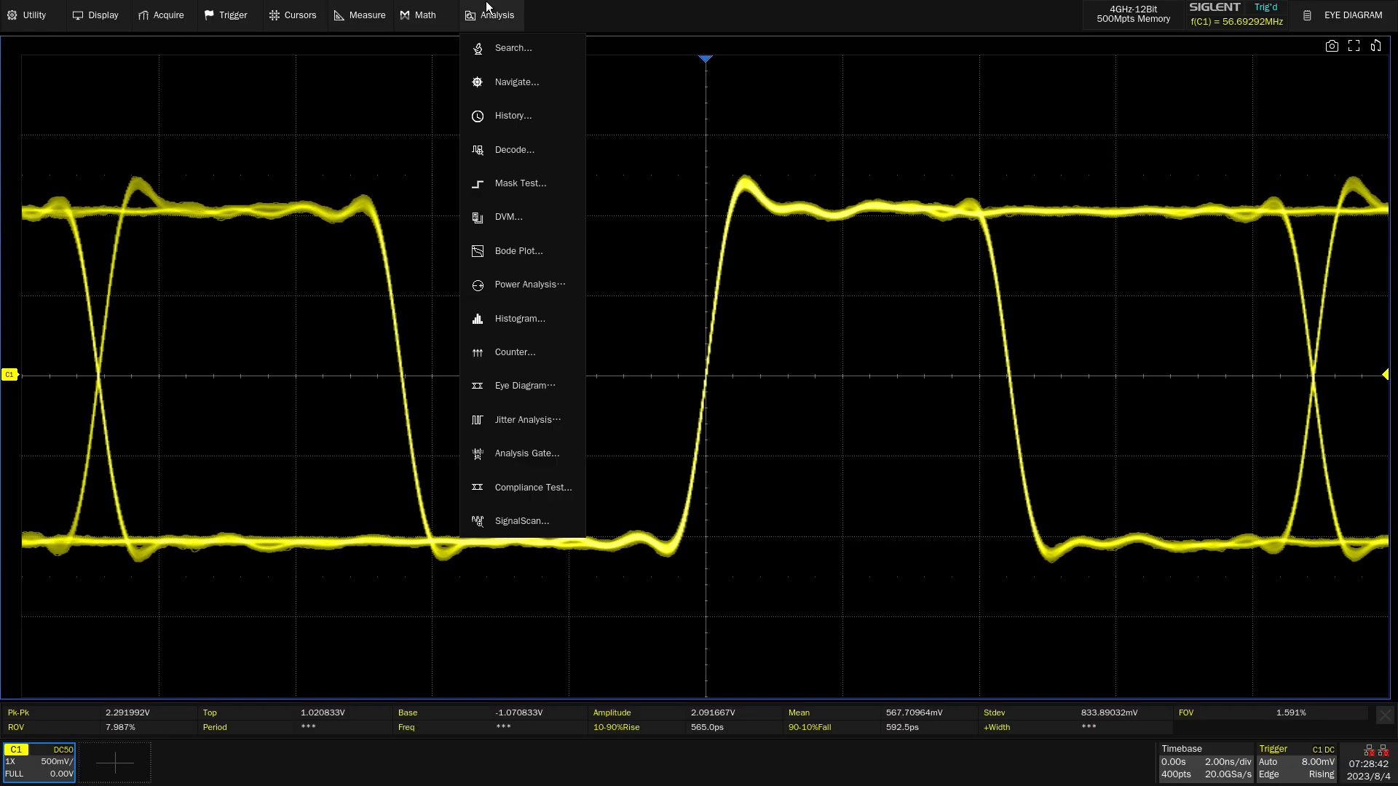
Step: Enable eye diagram analysis on C1 with TIE, eye width/height, one/zero level and crossing measurements
{"action": "left_click", "coordinate": [523, 385]}
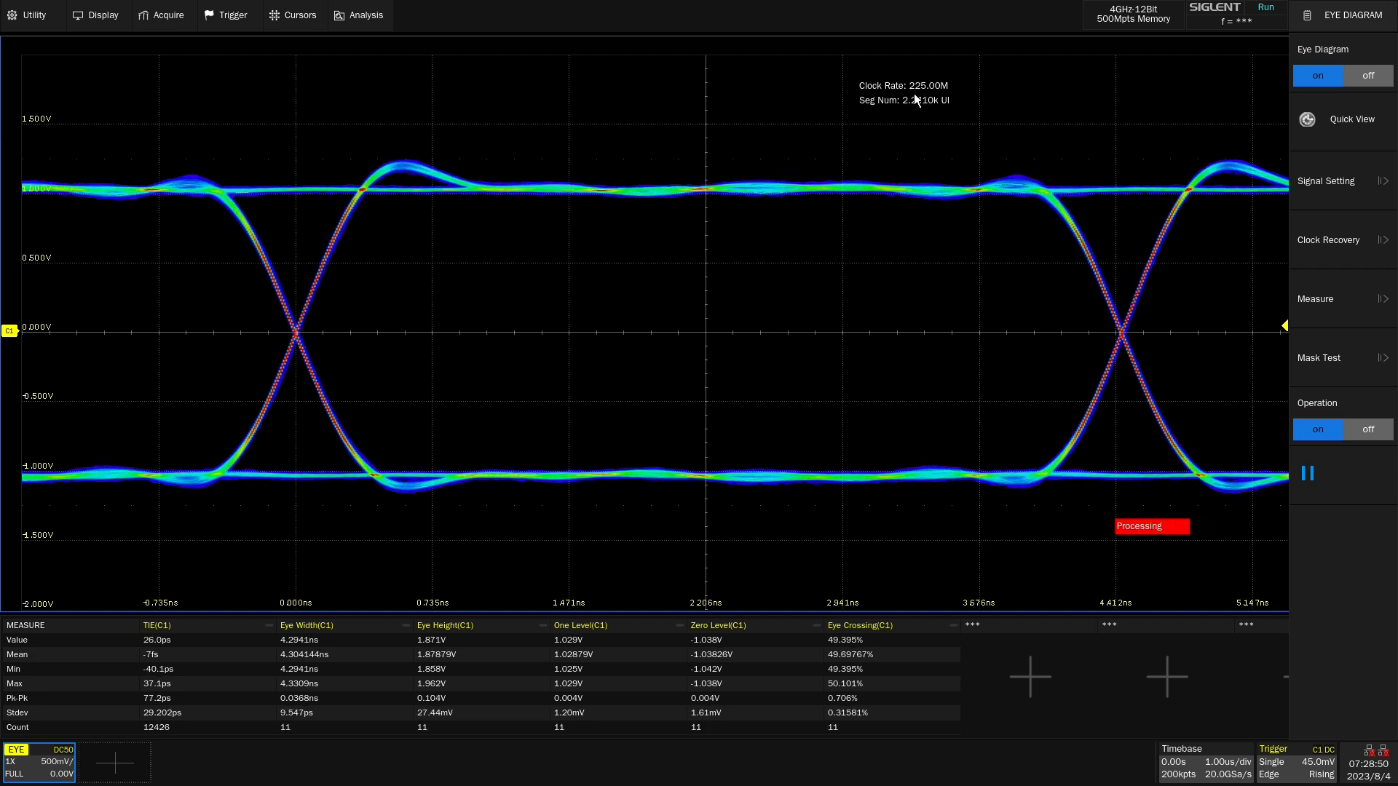
{"action": "left_click", "coordinate": [1336, 299]}
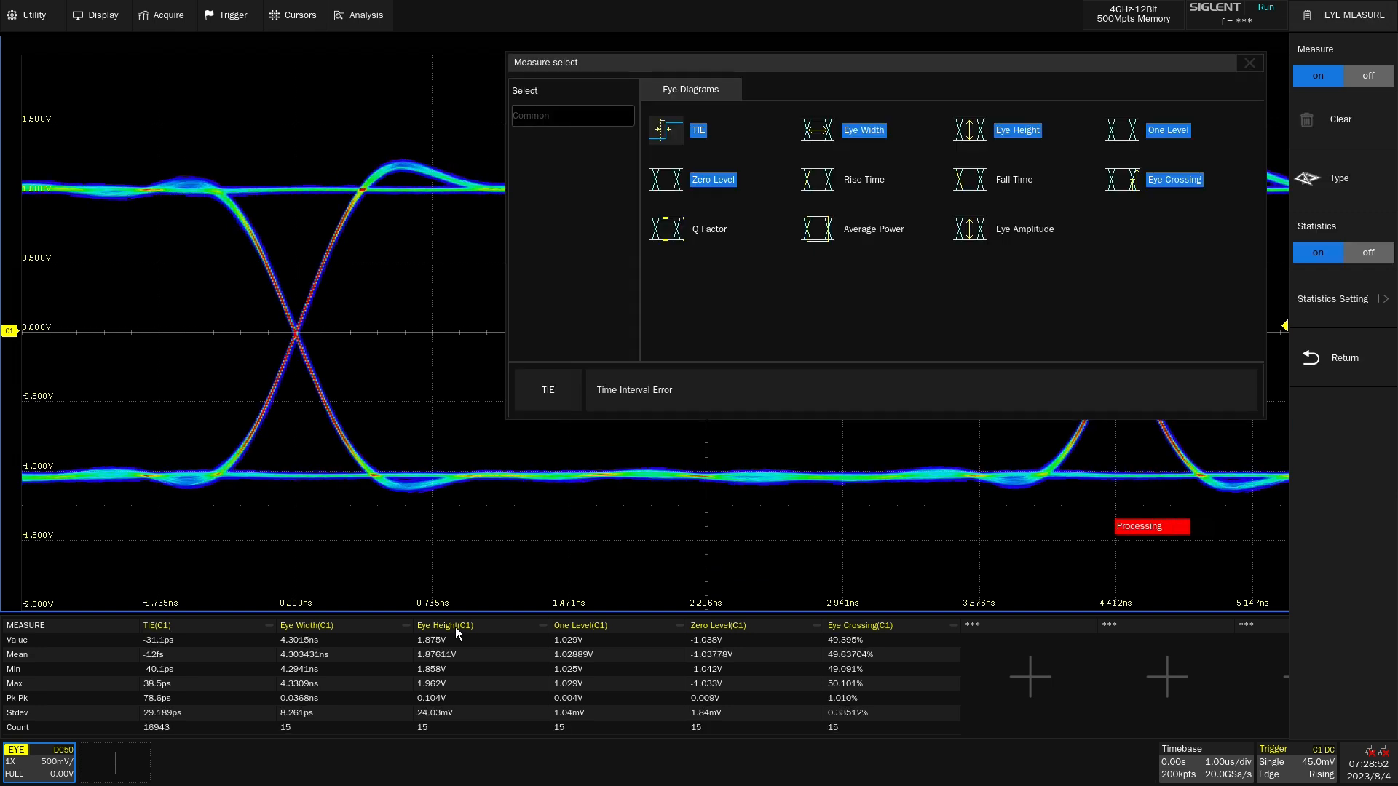
{"action": "left_click", "coordinate": [1250, 63]}
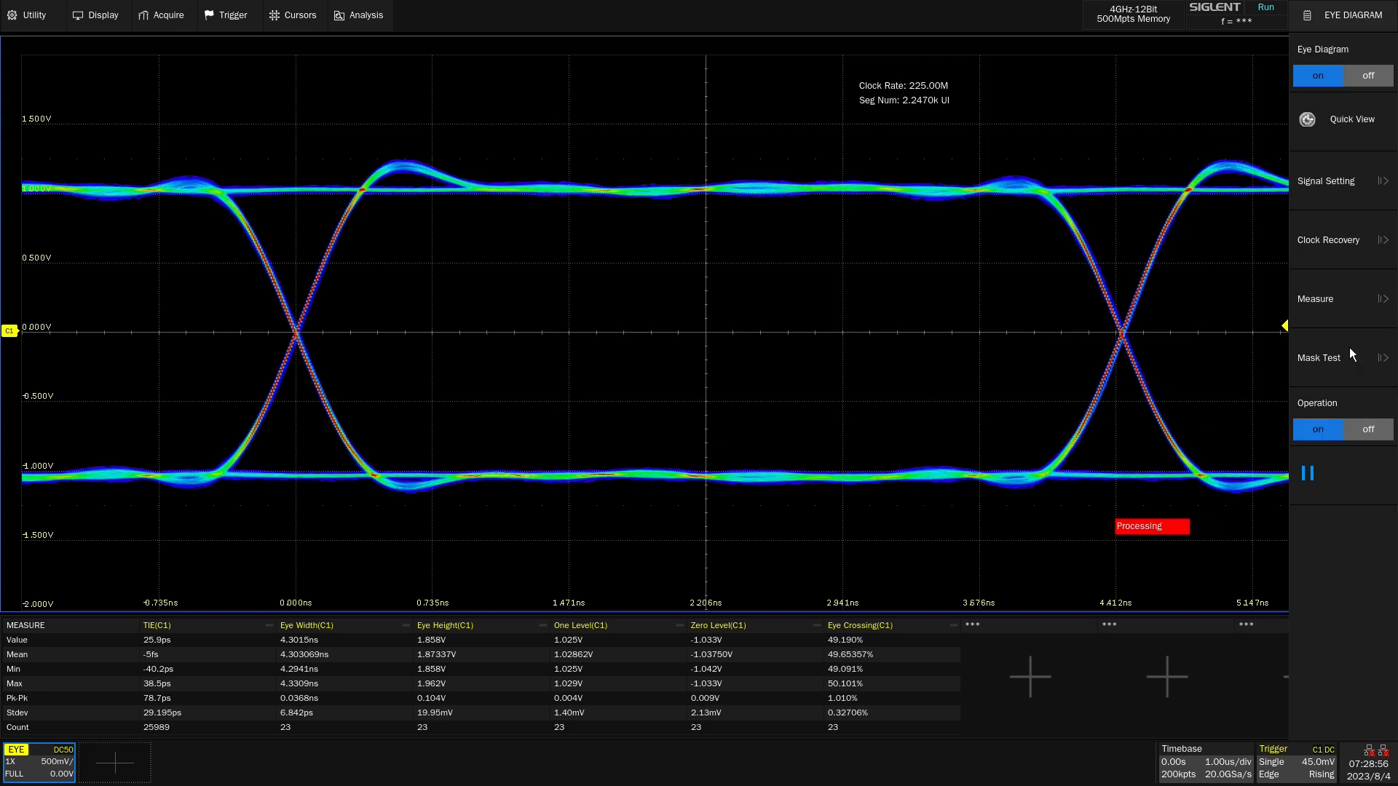
Step: Confirm NRZ on C1 at 45 mV with PLL clock recovery, then reach the Mask Test menu
{"action": "left_click", "coordinate": [1325, 180]}
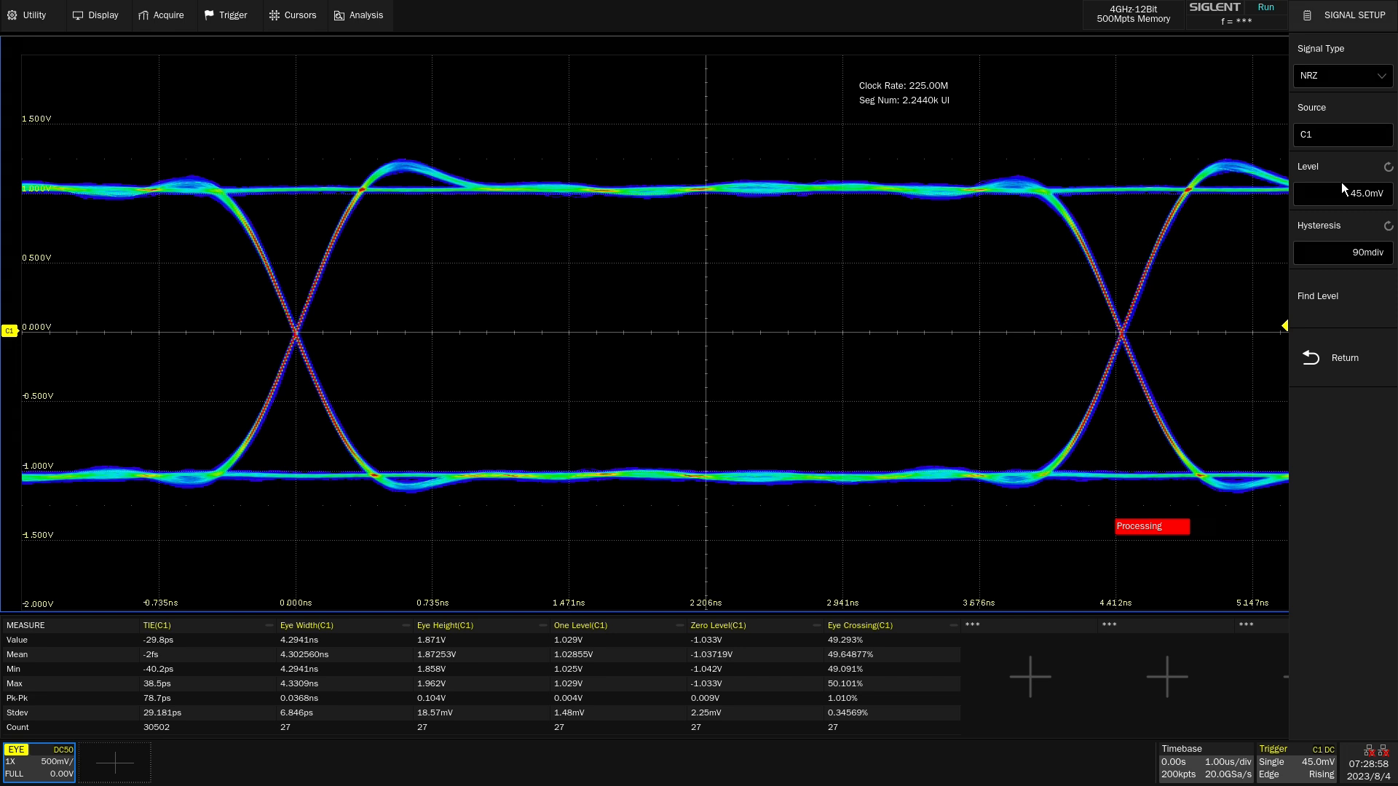
{"action": "left_click", "coordinate": [1345, 358]}
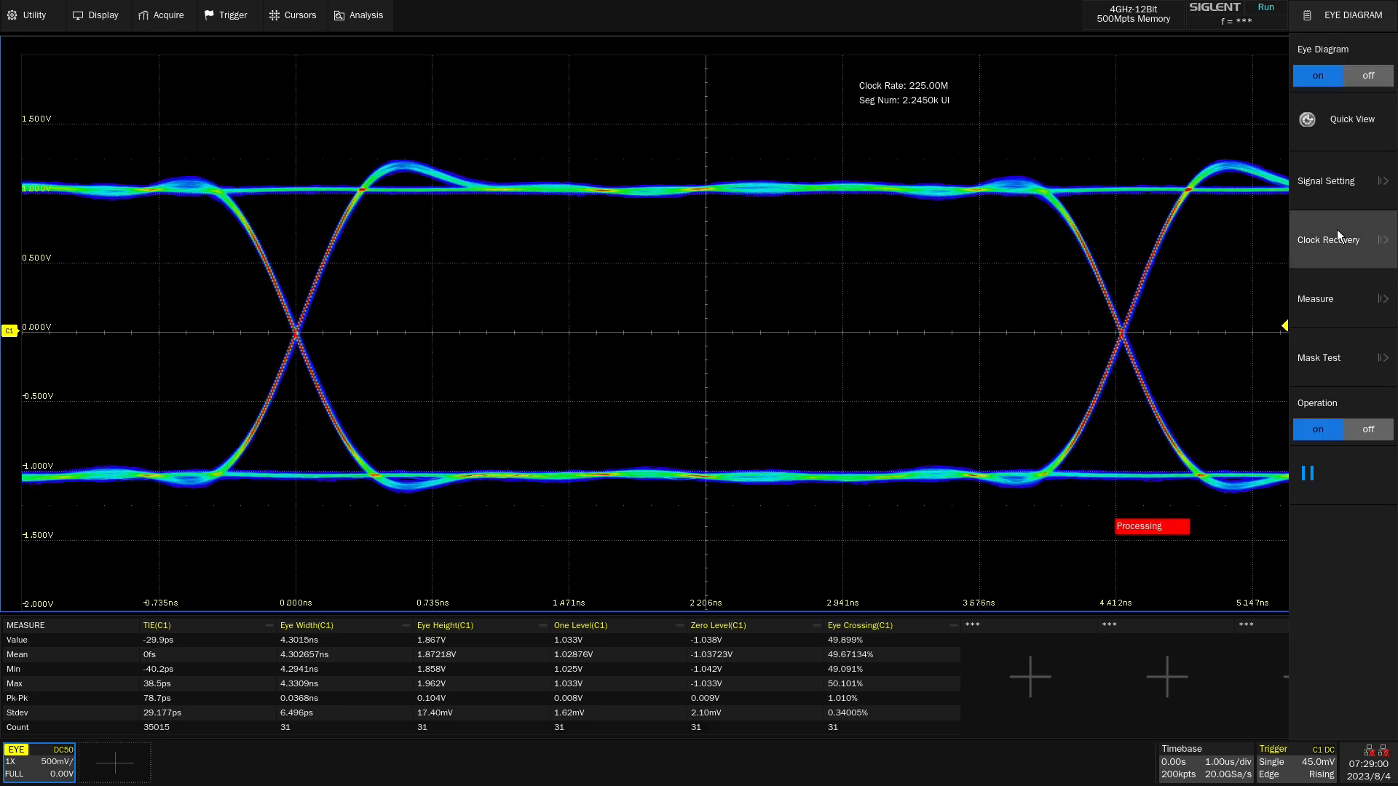
{"action": "left_click", "coordinate": [1328, 239]}
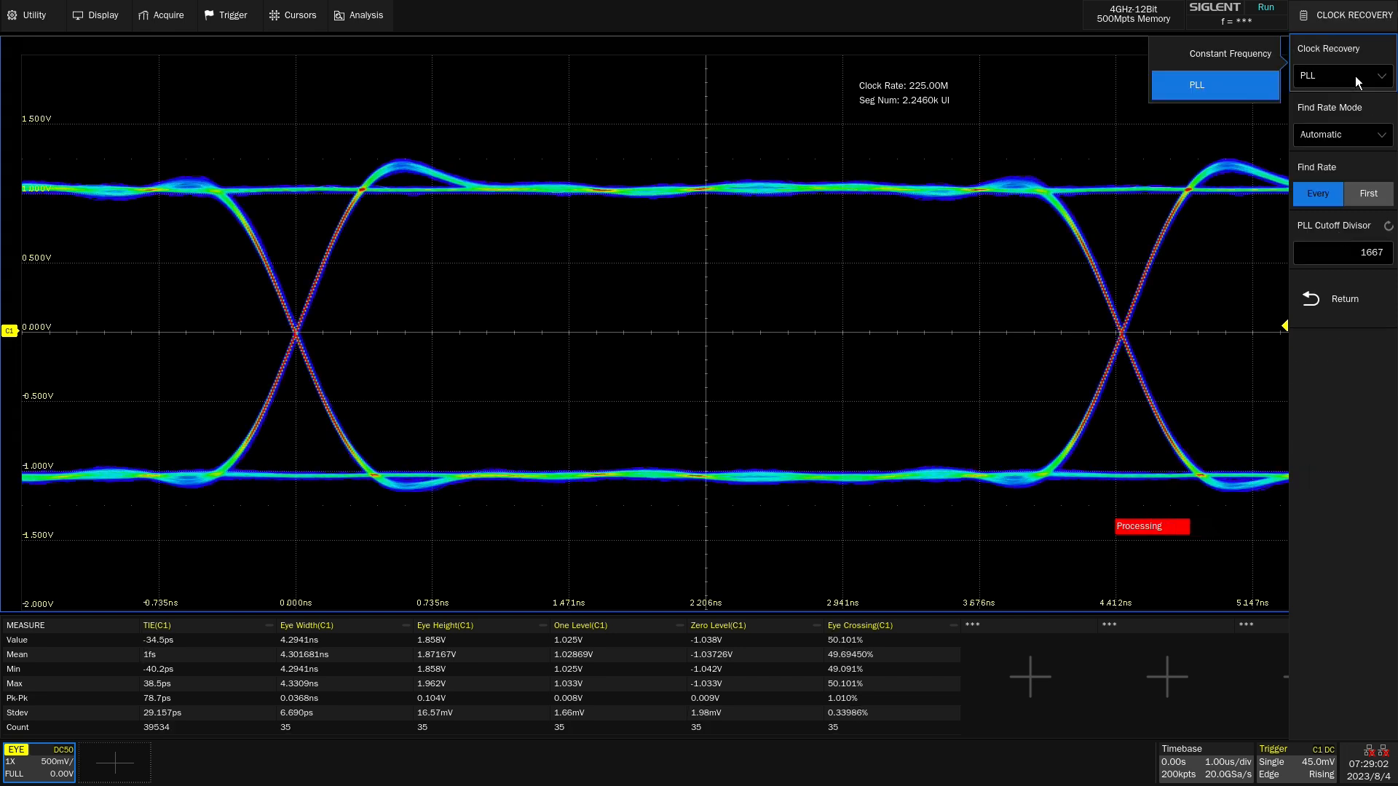
{"action": "left_click", "coordinate": [1340, 298]}
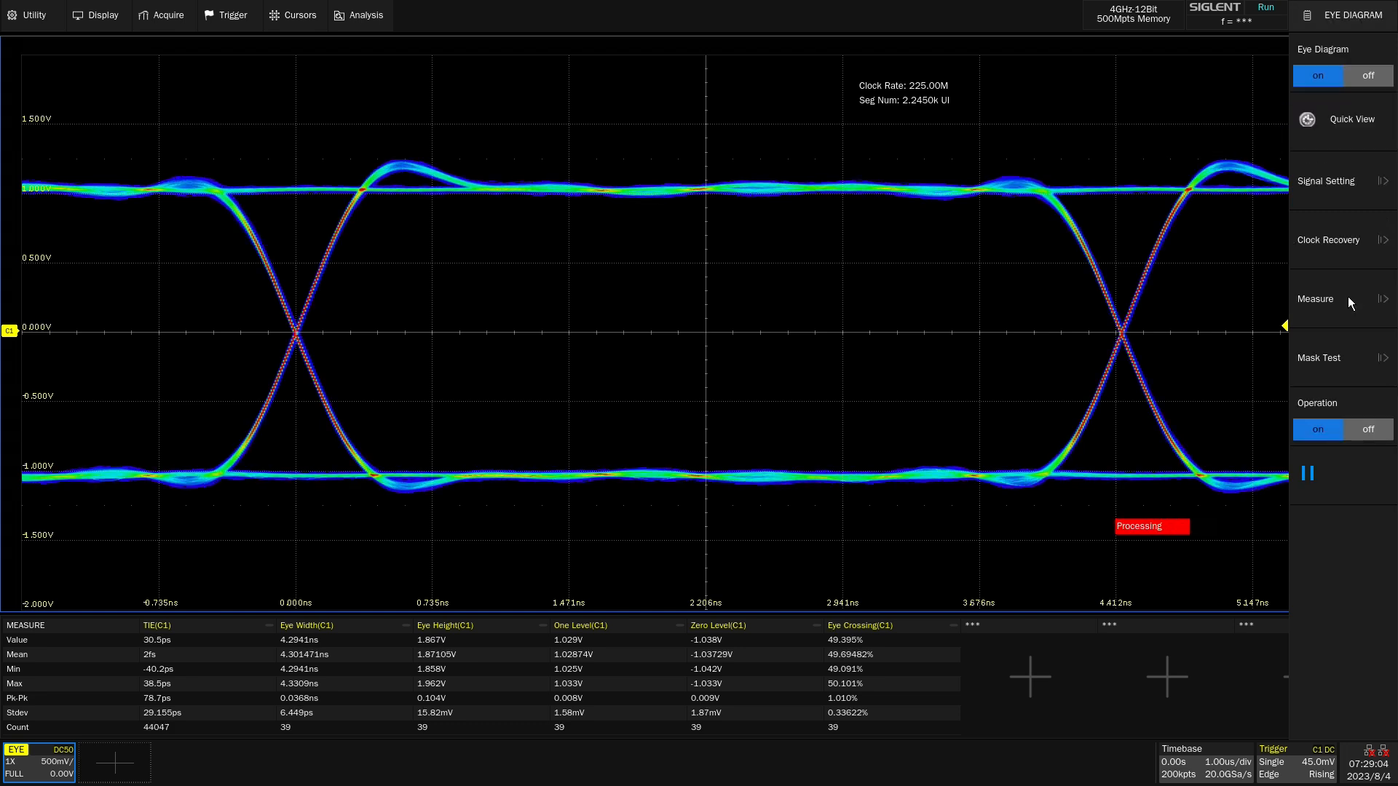
{"action": "left_click", "coordinate": [1320, 358]}
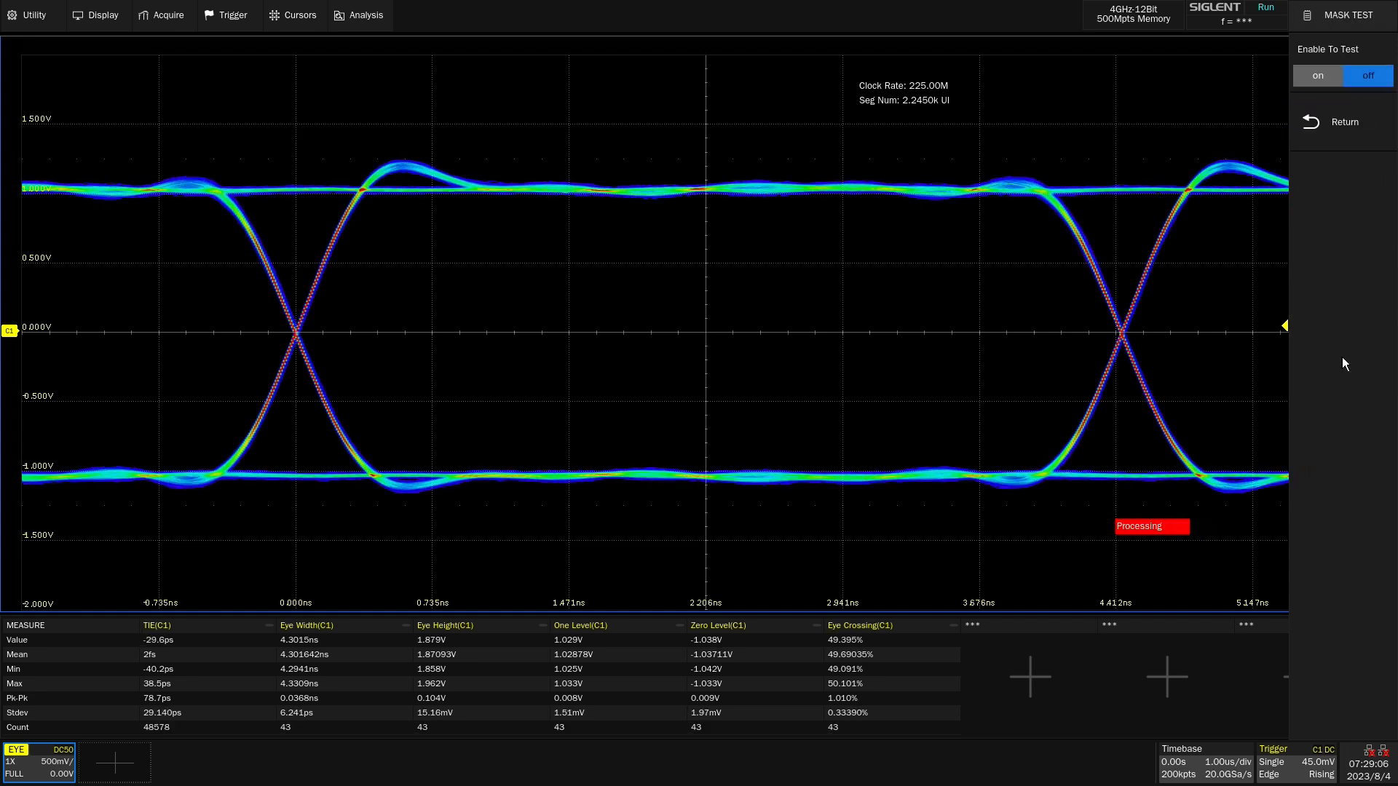
Step: Enable the hexagonal mask test so passing and failing waveforms are counted
{"action": "left_click", "coordinate": [1318, 74]}
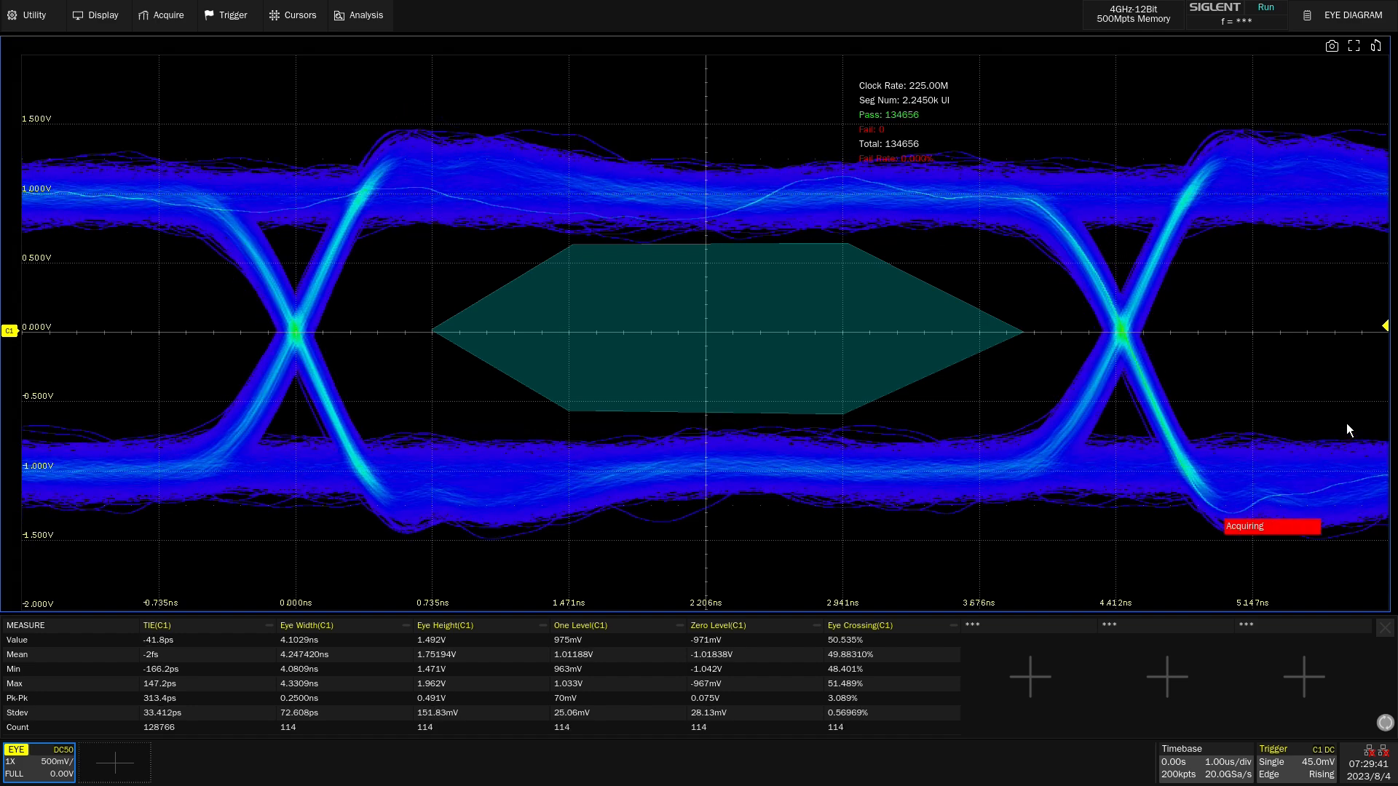
Step: With the test stopped at 1 failure, return to the Eye Diagram side menu
{"action": "left_click", "coordinate": [1264, 9]}
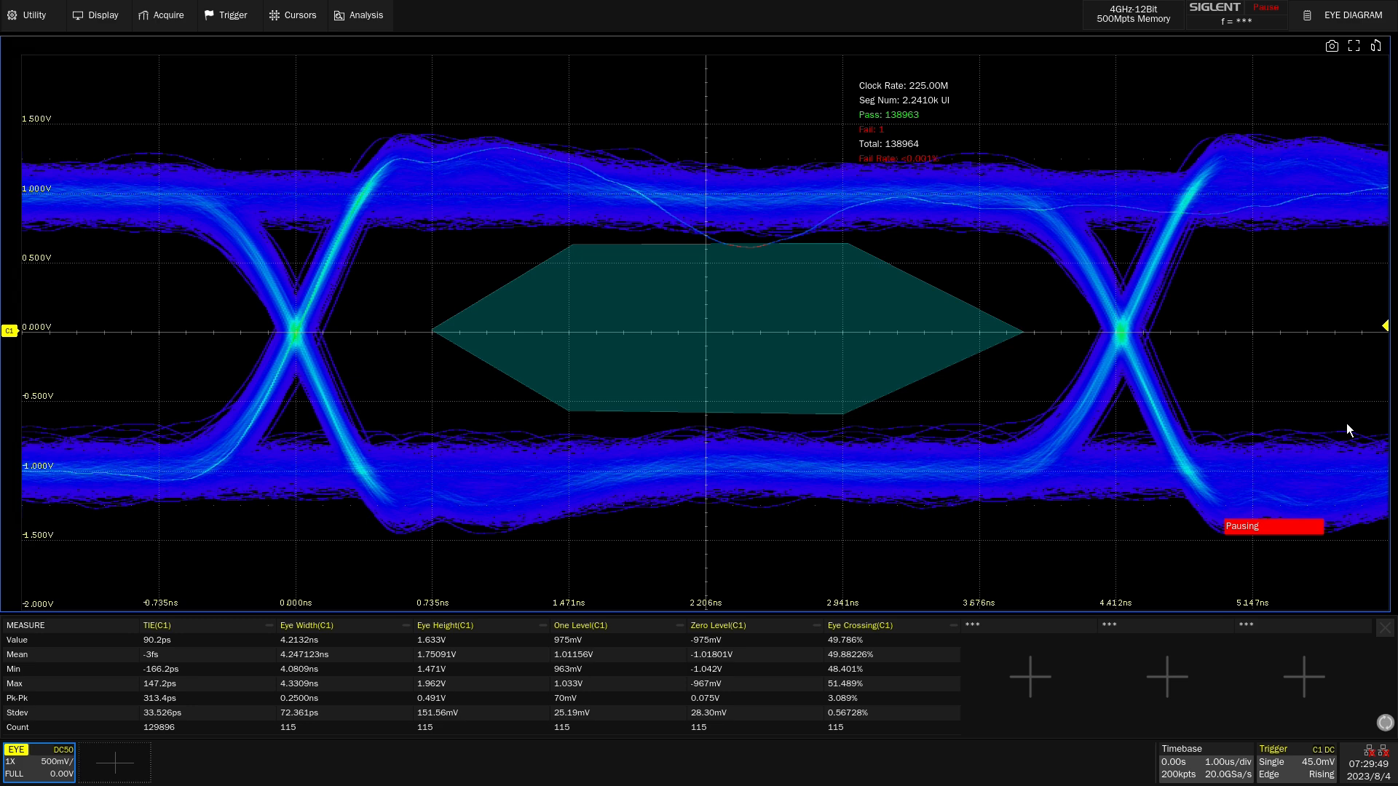
{"action": "left_click", "coordinate": [1347, 15]}
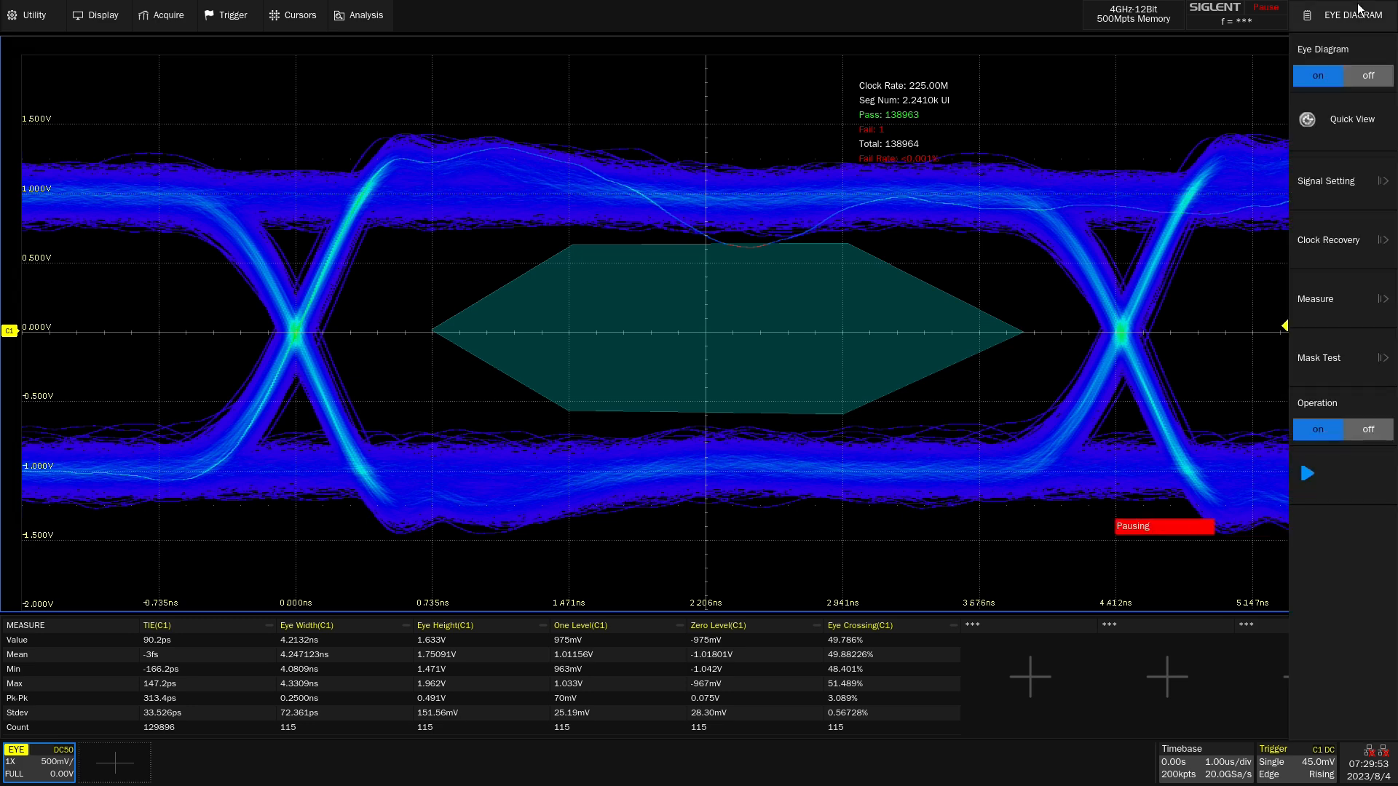
Step: Set Stop on Fail to off in Mask Test and resume eye acquisition
{"action": "left_click", "coordinate": [1324, 359]}
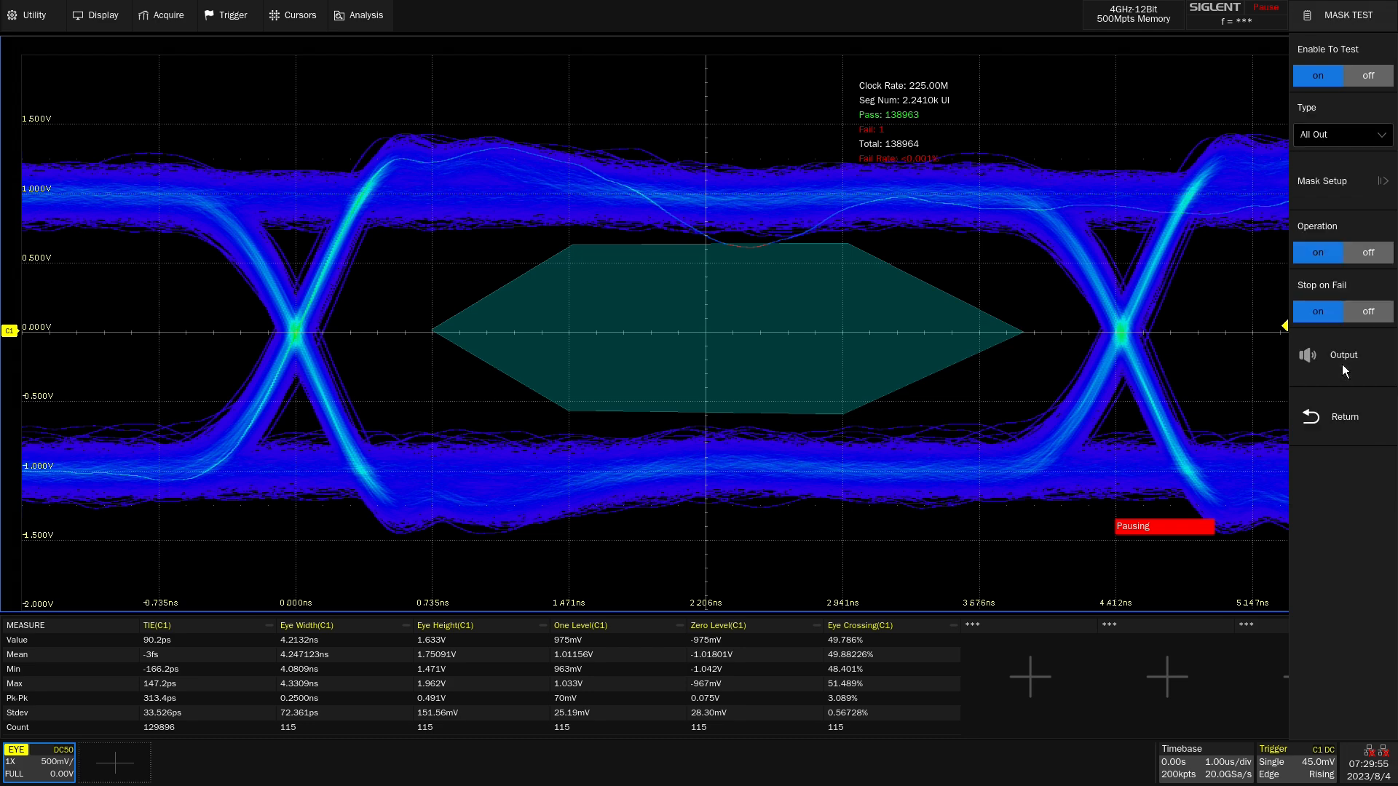
{"action": "left_click", "coordinate": [1367, 311]}
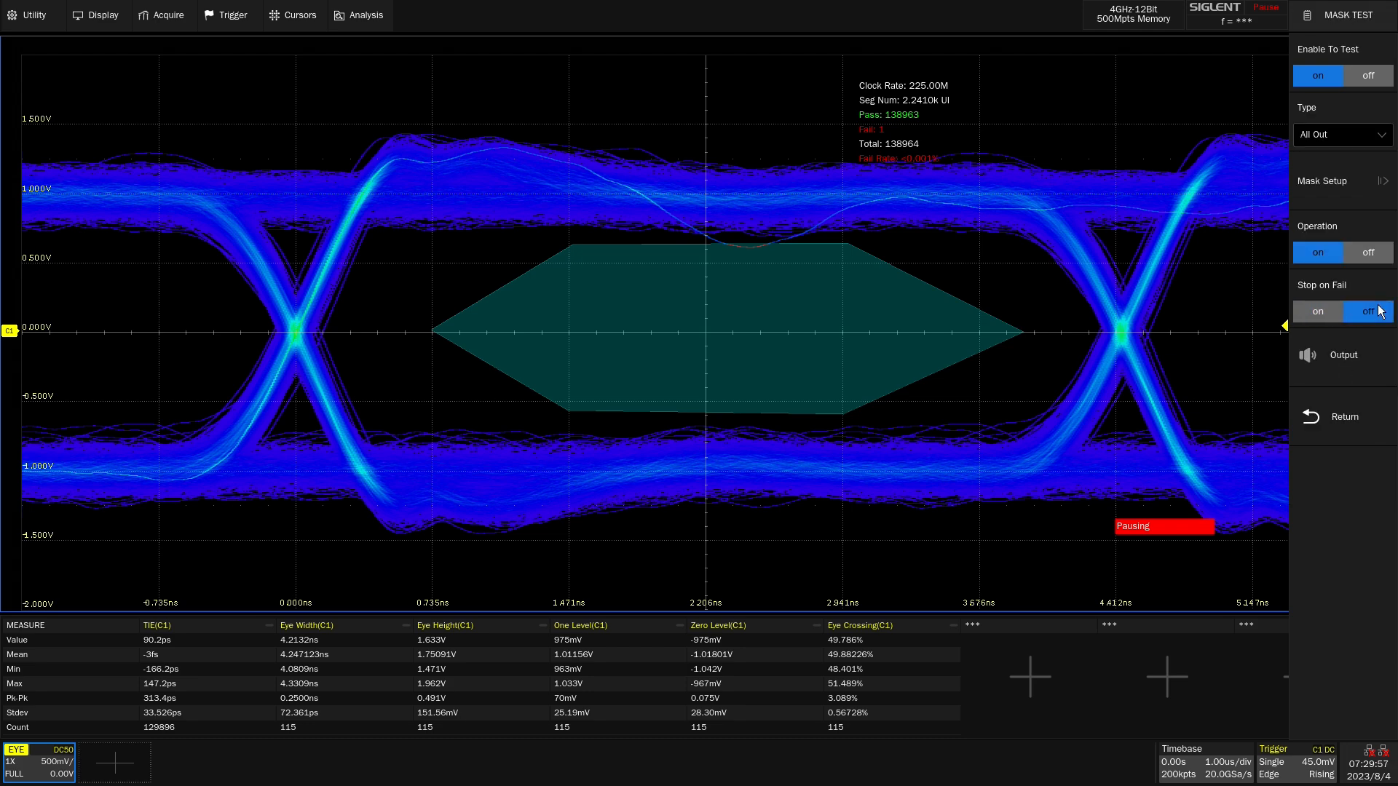
{"action": "left_click", "coordinate": [1265, 8]}
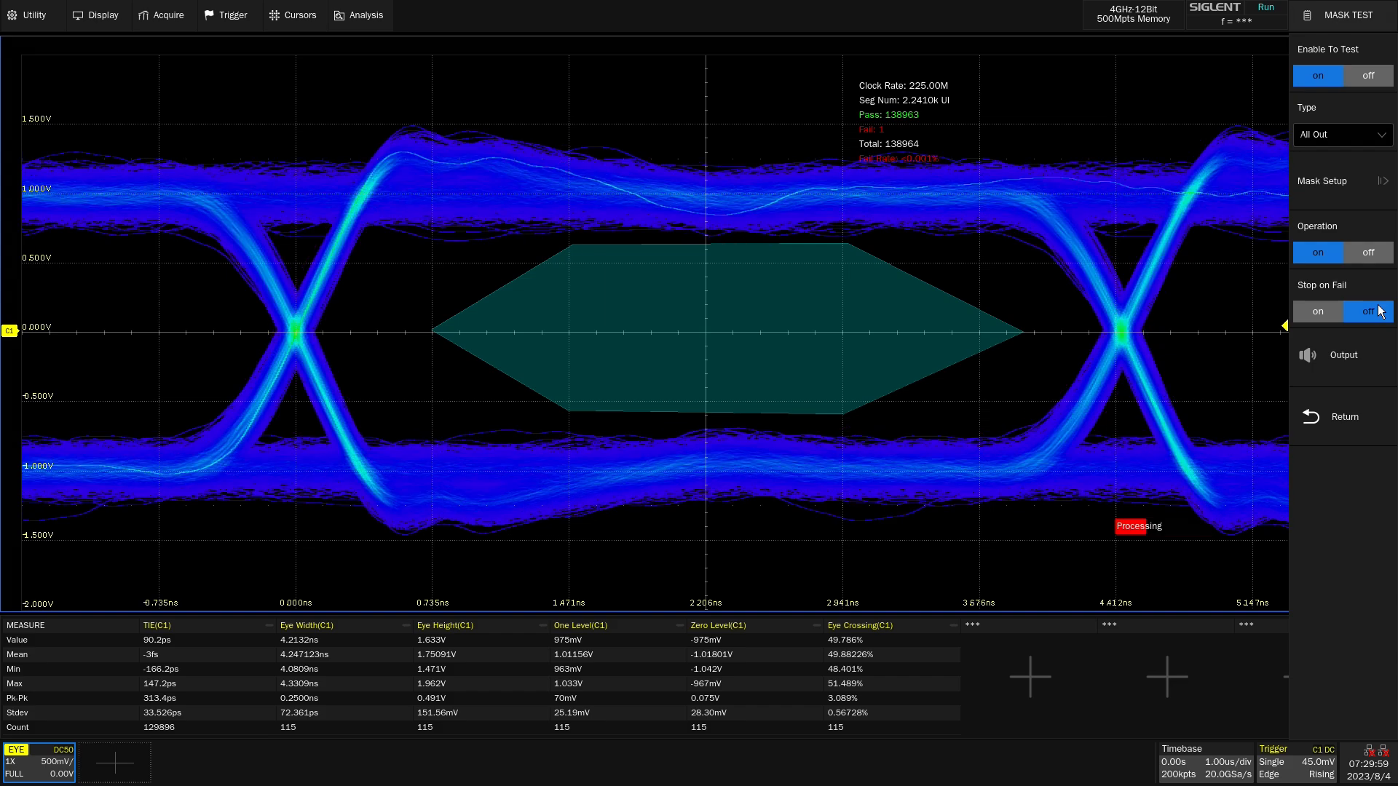